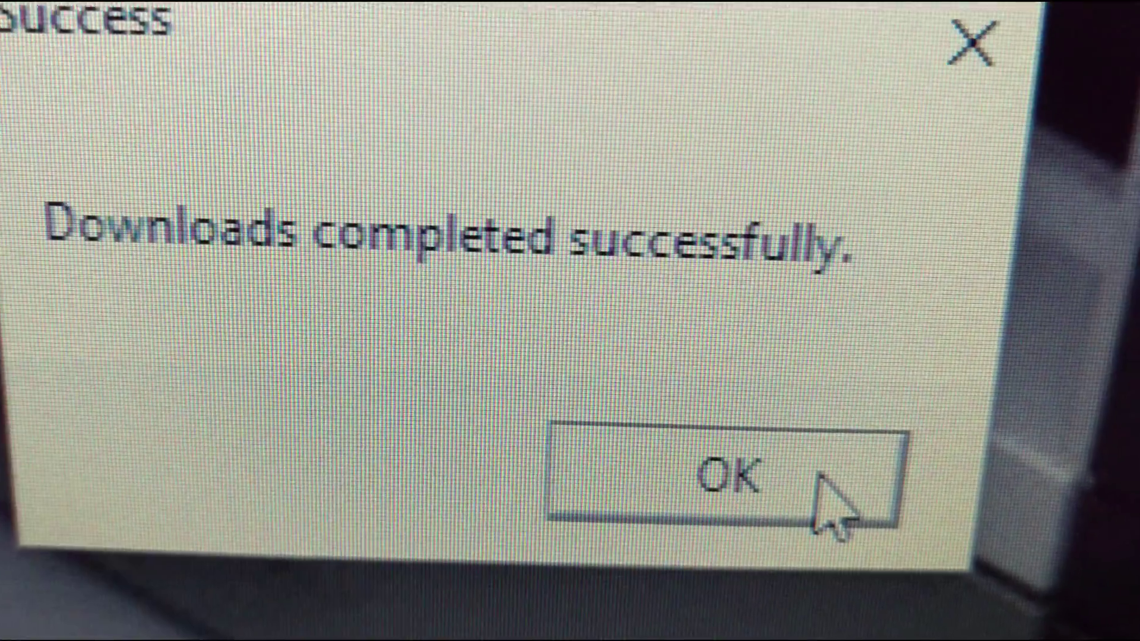
Dismiss the 'Downloads completed successfully' message for the ZombiU (EUR) download.
left_click(732, 477)
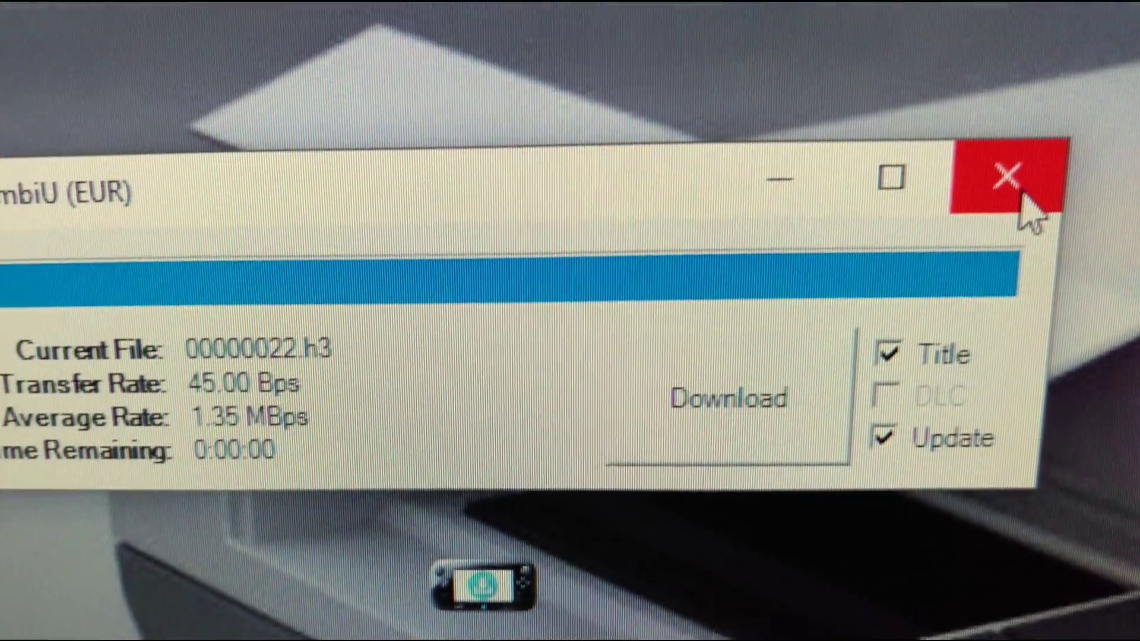